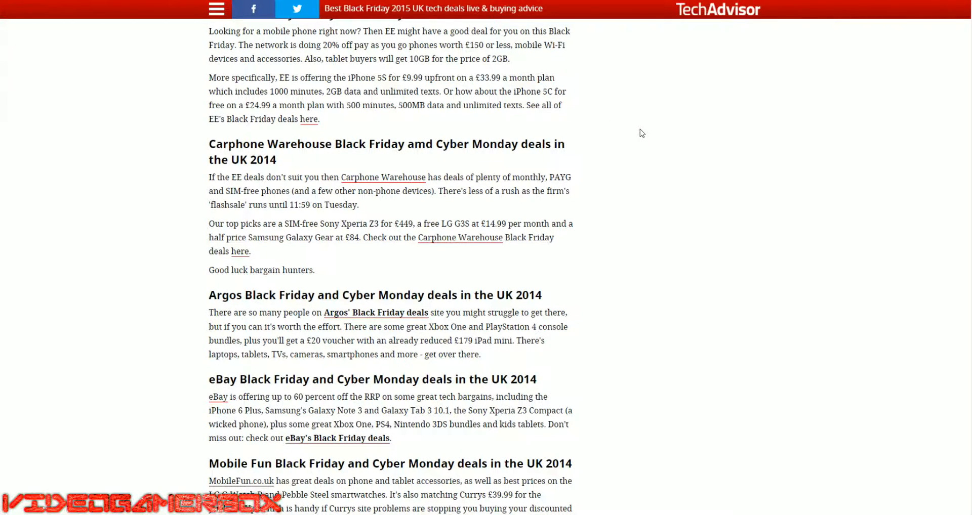
{"action": "scroll", "scroll_direction": "up", "scroll_amount": 3}
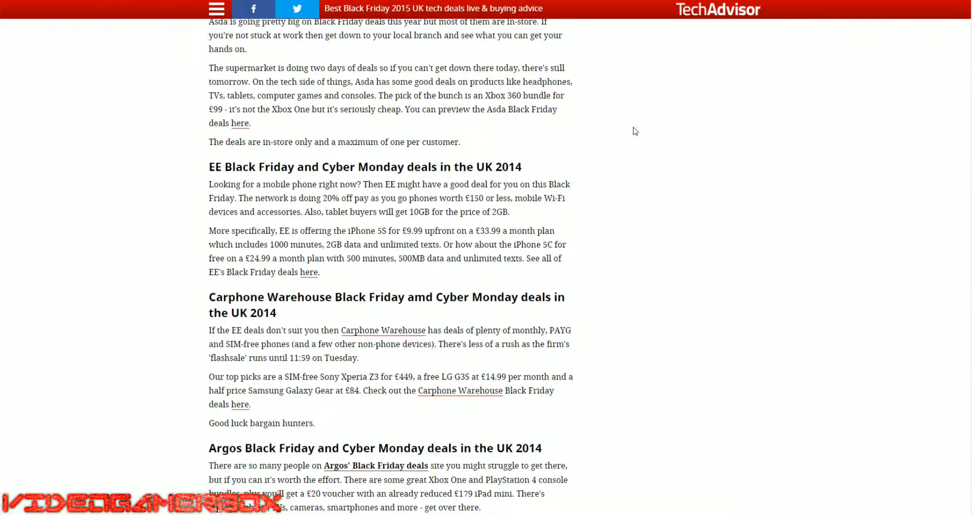
{"action": "scroll", "scroll_direction": "up", "scroll_amount": 3}
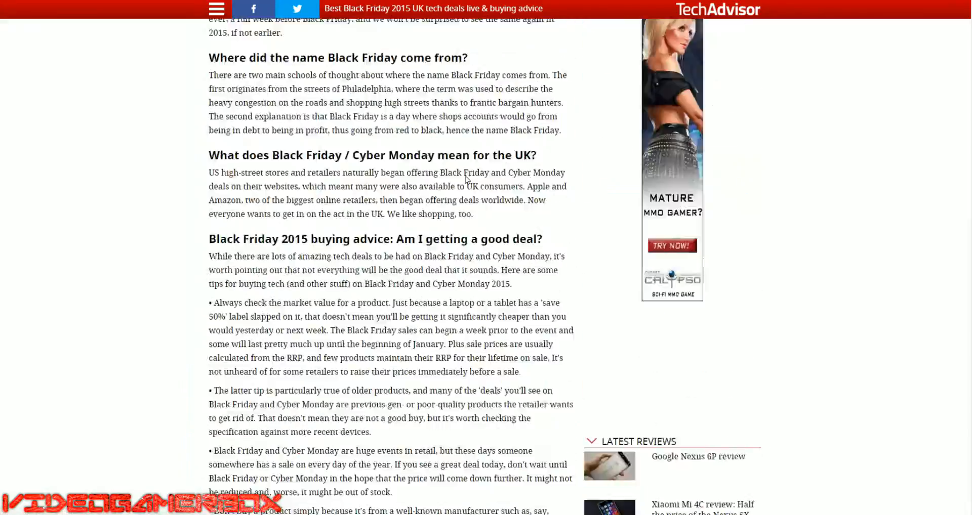
{"action": "scroll", "scroll_direction": "up", "scroll_amount": 3}
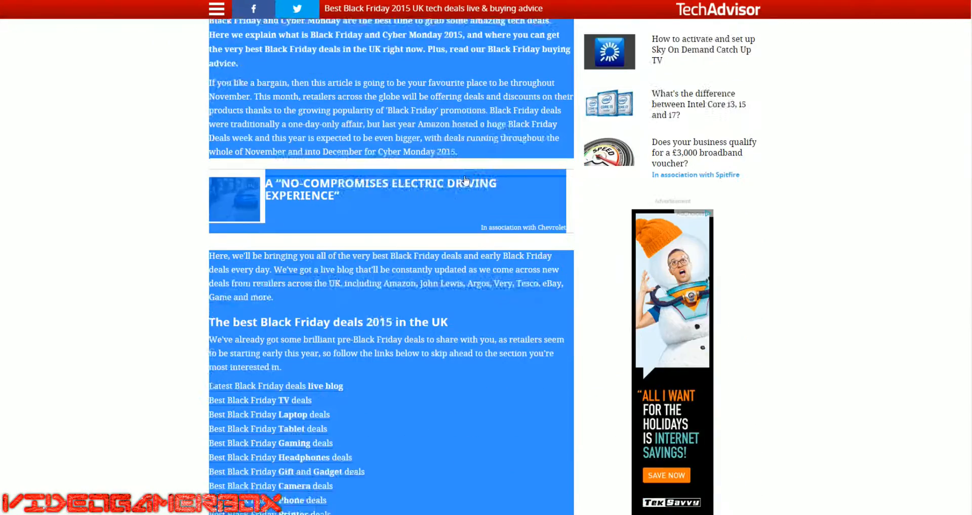
{"action": "scroll", "scroll_direction": "down", "scroll_amount": 3}
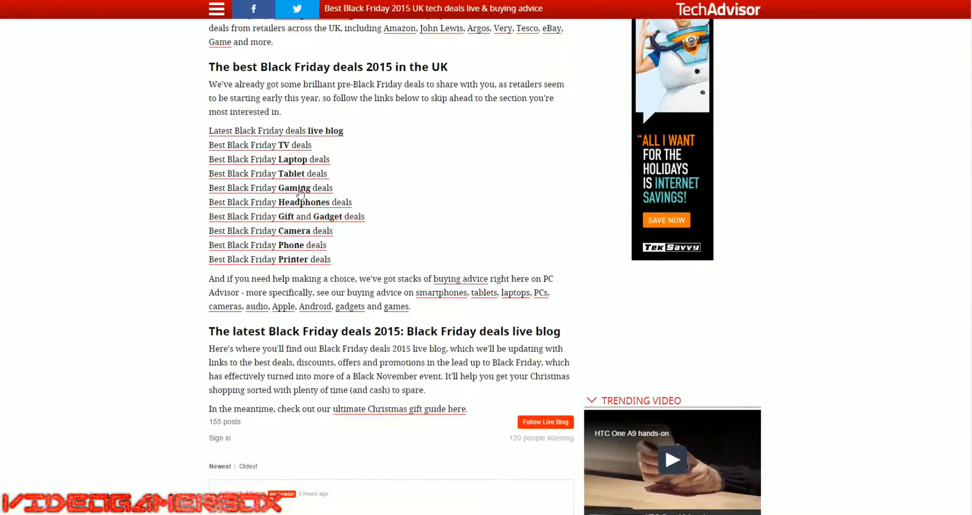
{"action": "scroll", "scroll_direction": "down", "scroll_amount": 3}
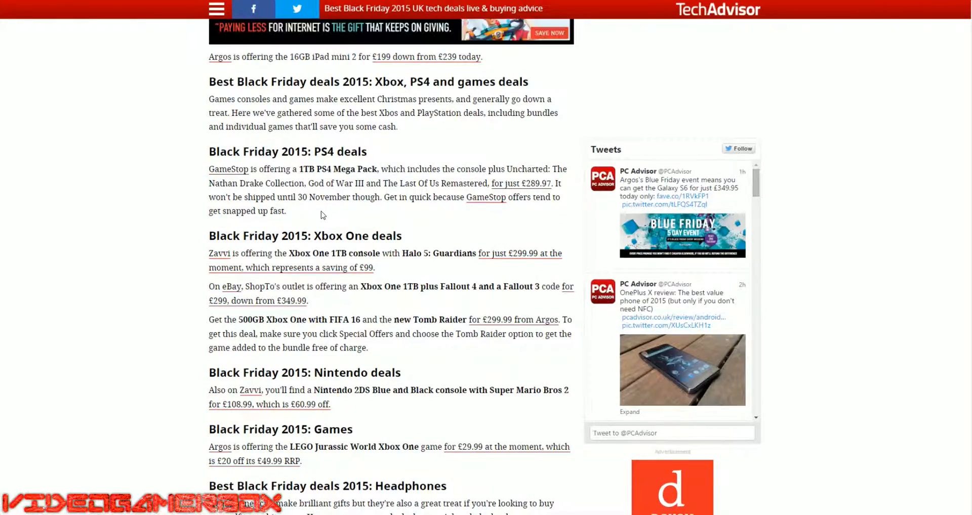
{"action": "scroll", "scroll_direction": "down", "scroll_amount": 3}
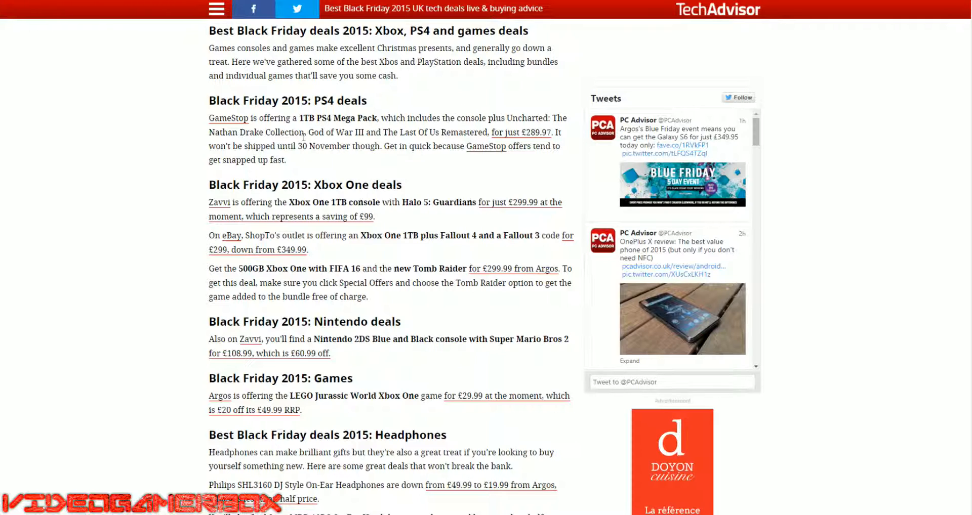
{"action": "mouse_move", "coordinate": [499, 180]}
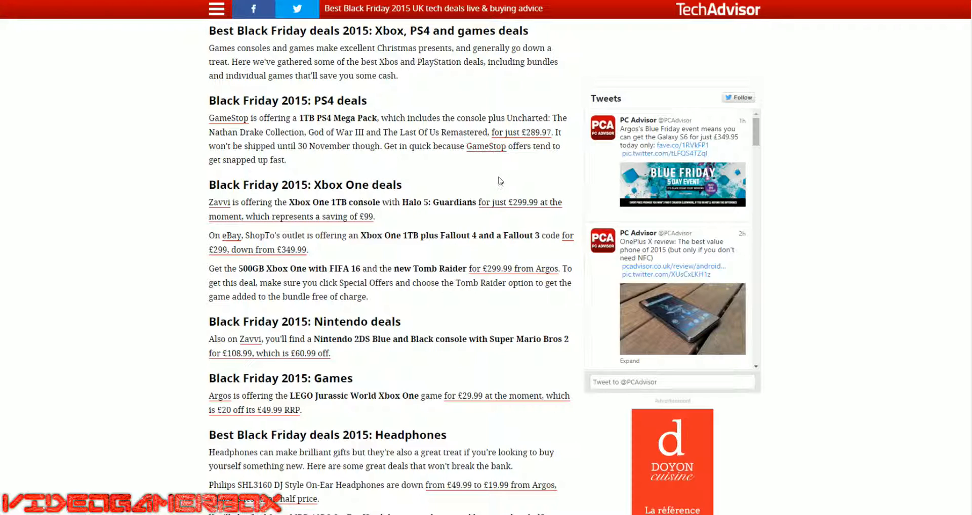
{"action": "mouse_move", "coordinate": [555, 131]}
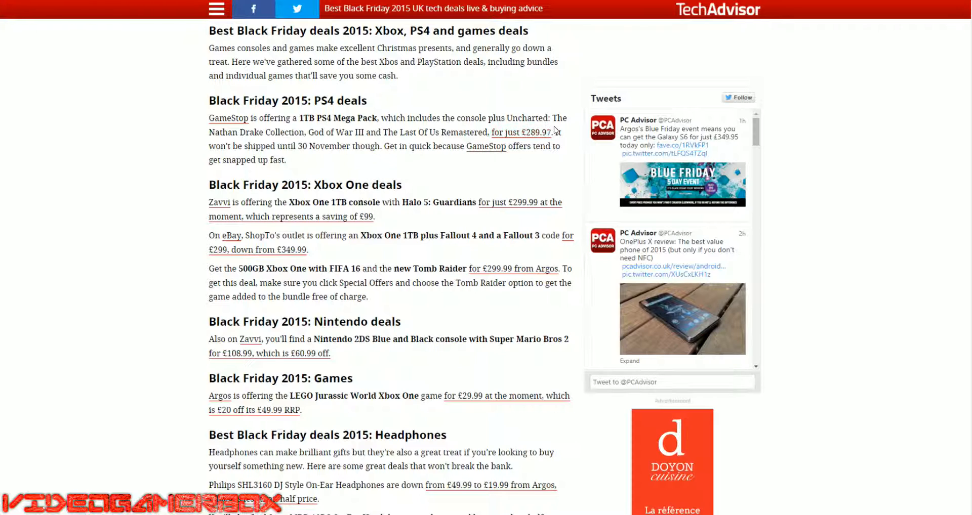
{"action": "mouse_move", "coordinate": [520, 131]}
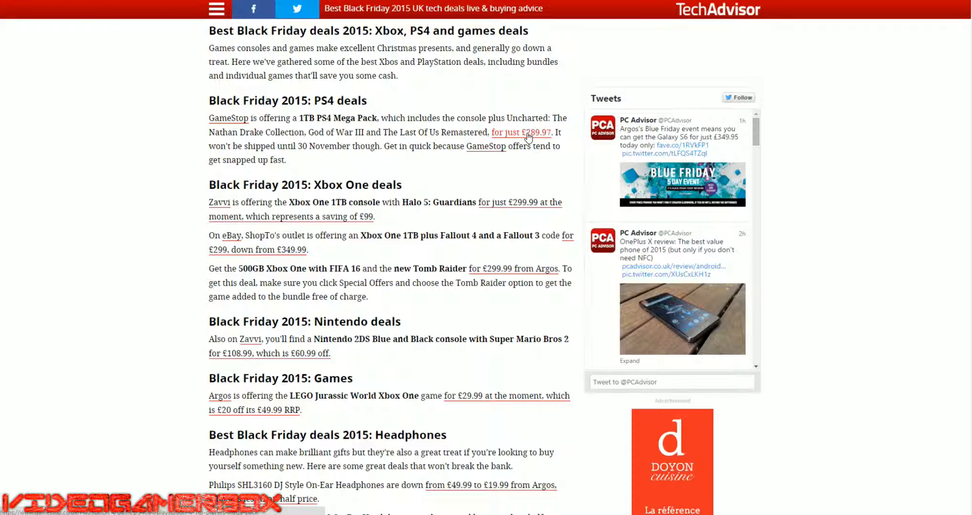
{"action": "mouse_move", "coordinate": [437, 157]}
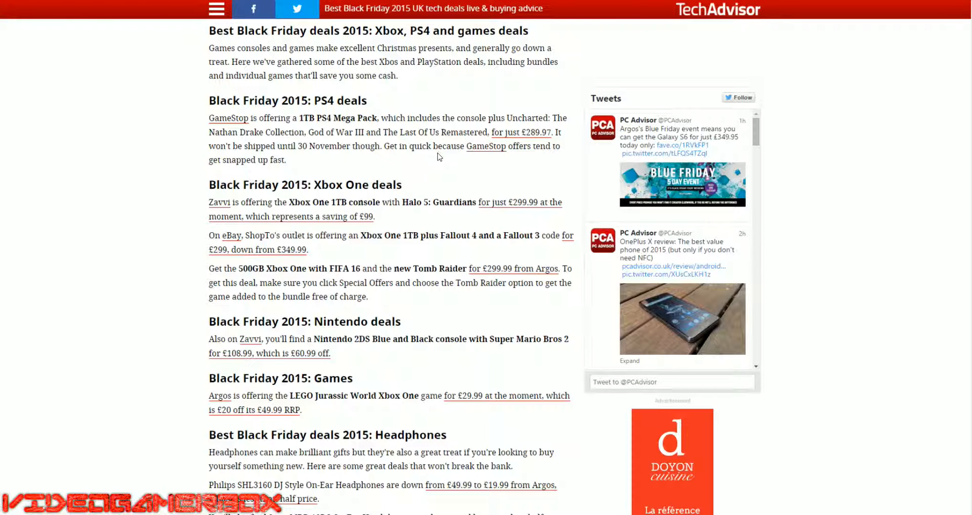
{"action": "scroll", "scroll_direction": "down", "scroll_amount": 3}
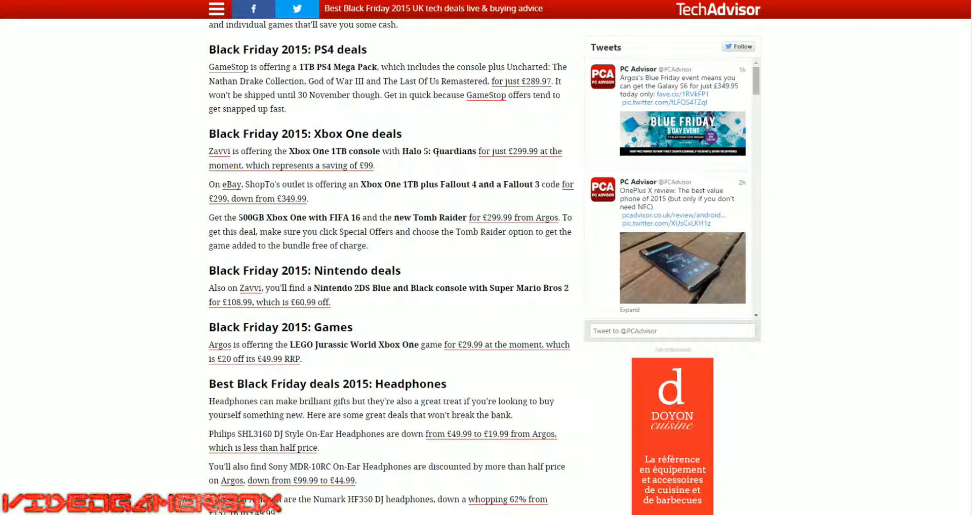
{"action": "scroll", "scroll_direction": "down", "scroll_amount": 3}
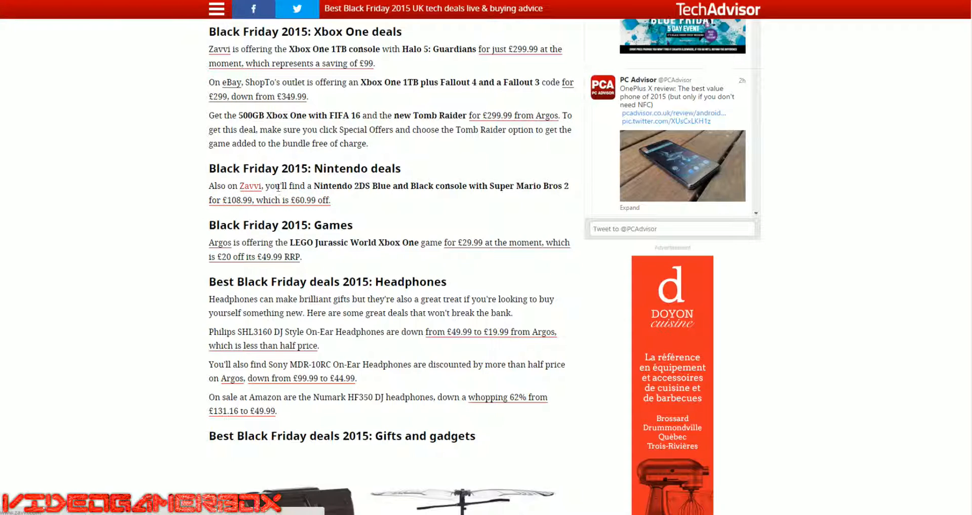
{"action": "mouse_move", "coordinate": [322, 196]}
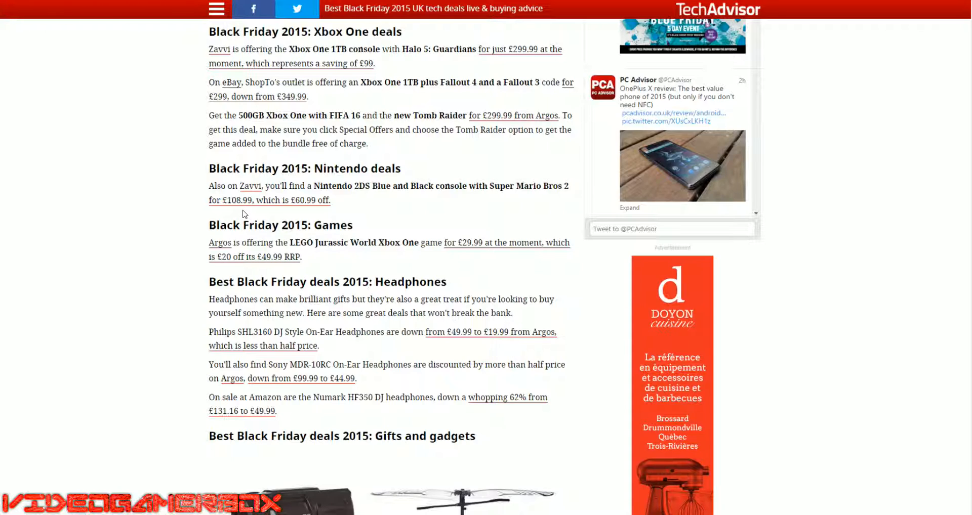
{"action": "mouse_move", "coordinate": [352, 214]}
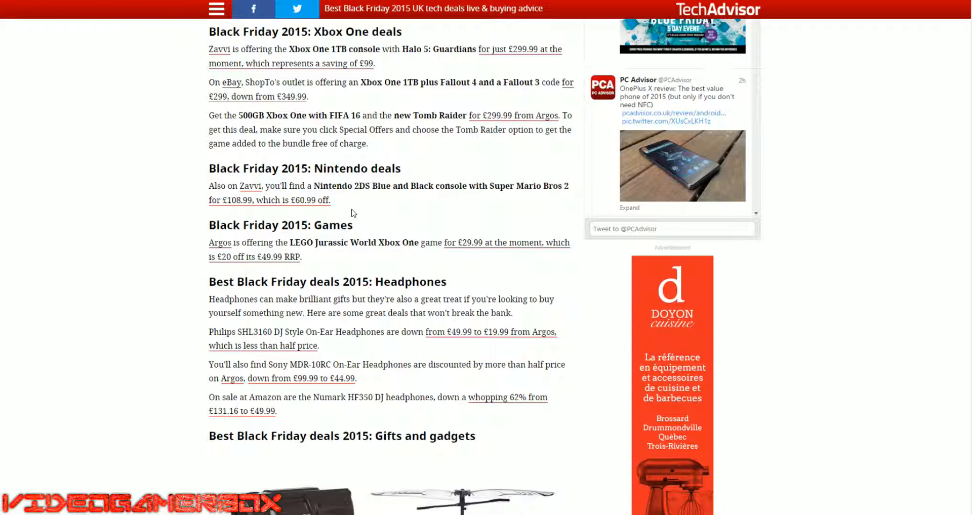
{"action": "scroll", "scroll_direction": "up", "scroll_amount": 3}
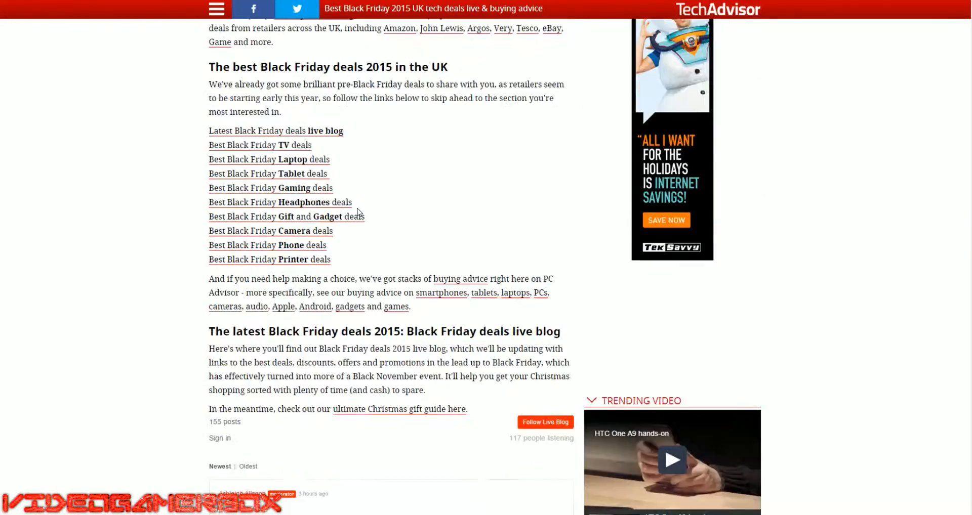
{"action": "scroll", "scroll_direction": "down", "scroll_amount": 3}
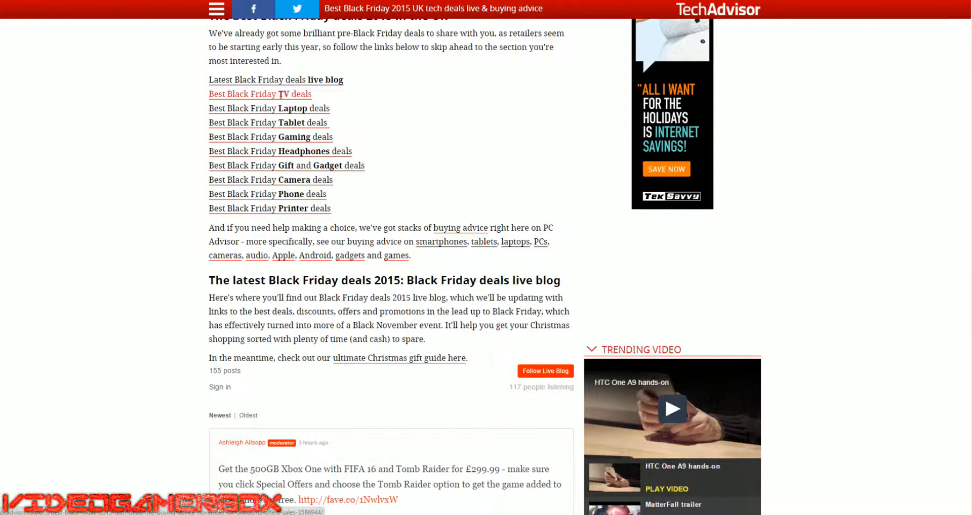
{"action": "scroll", "scroll_direction": "down", "scroll_amount": 3}
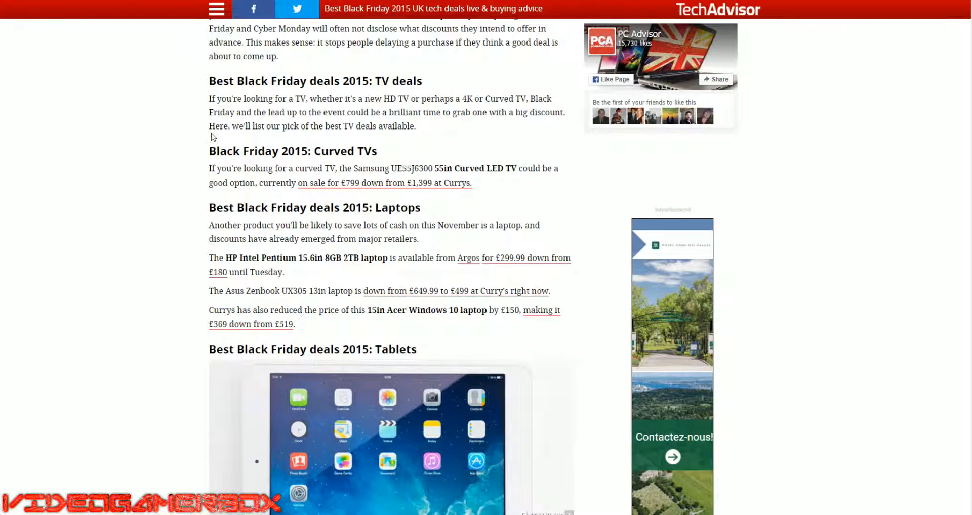
{"action": "mouse_move", "coordinate": [495, 87]}
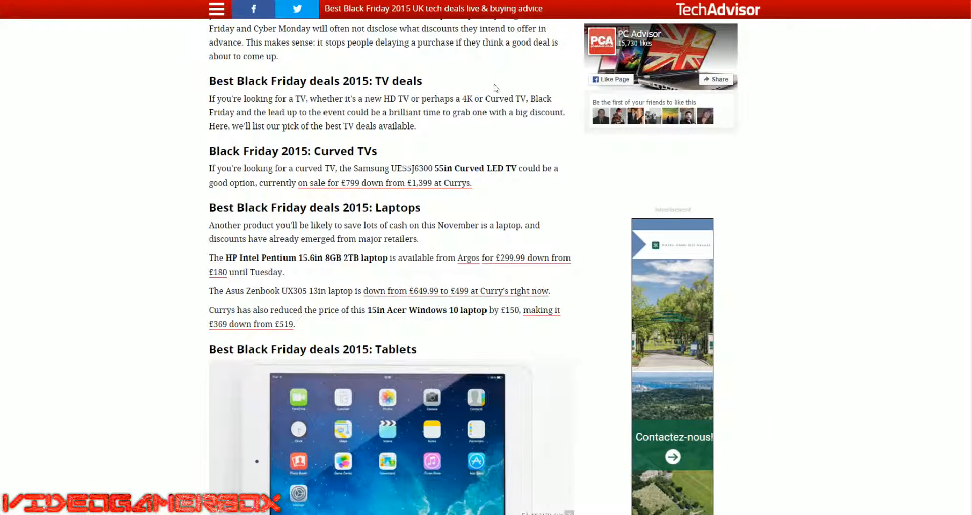
{"action": "mouse_move", "coordinate": [418, 113]}
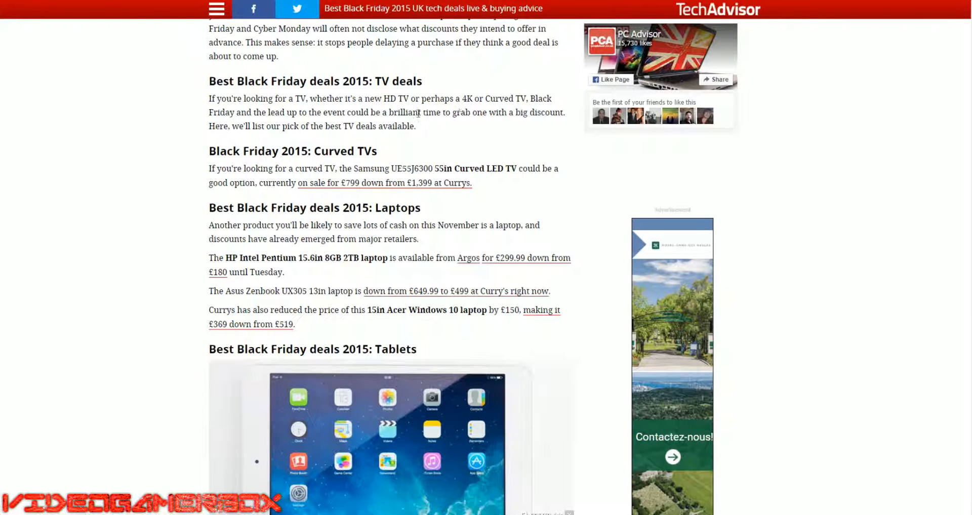
{"action": "mouse_move", "coordinate": [408, 136]}
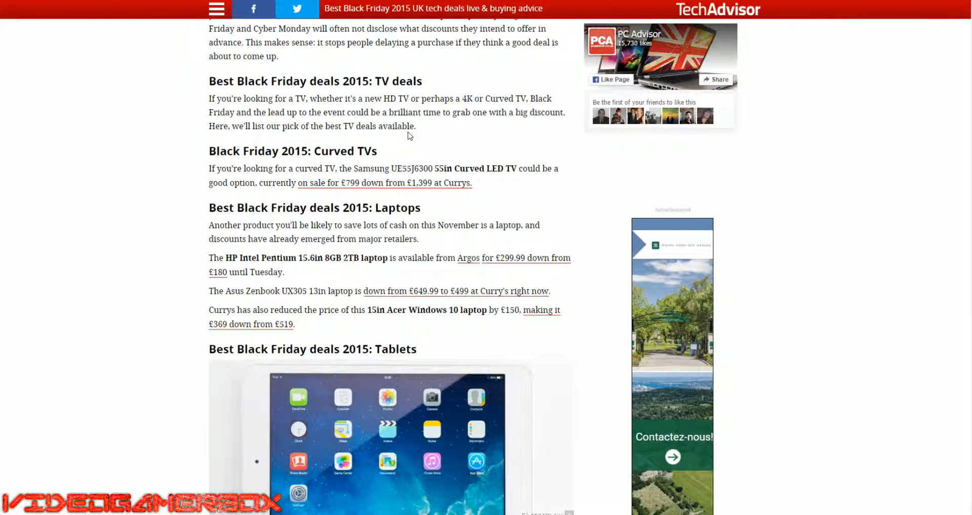
{"action": "scroll", "scroll_direction": "down", "scroll_amount": 3}
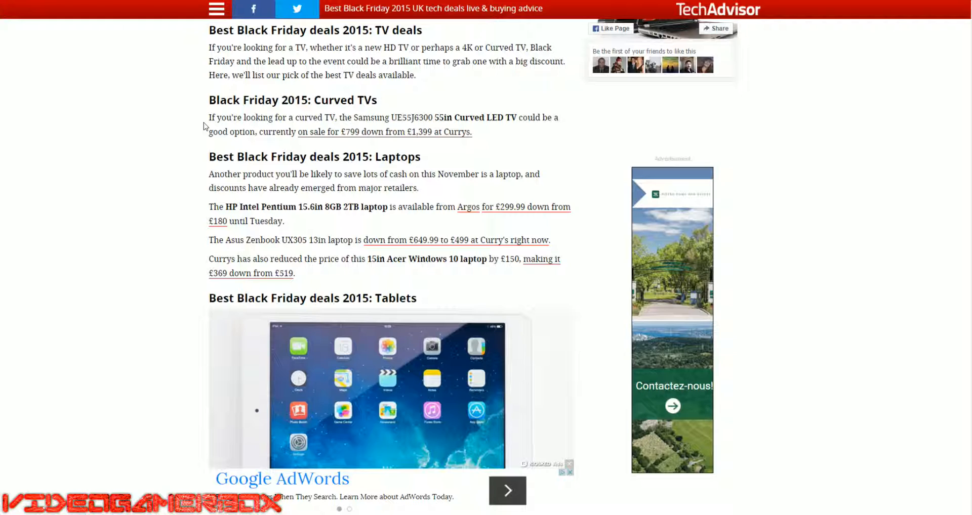
{"action": "scroll", "scroll_direction": "down", "scroll_amount": 3}
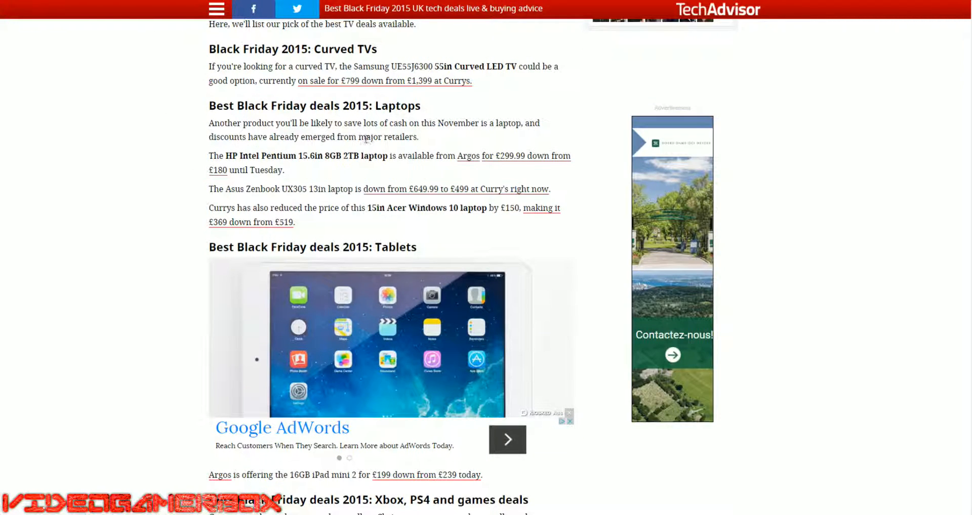
{"action": "mouse_move", "coordinate": [400, 151]}
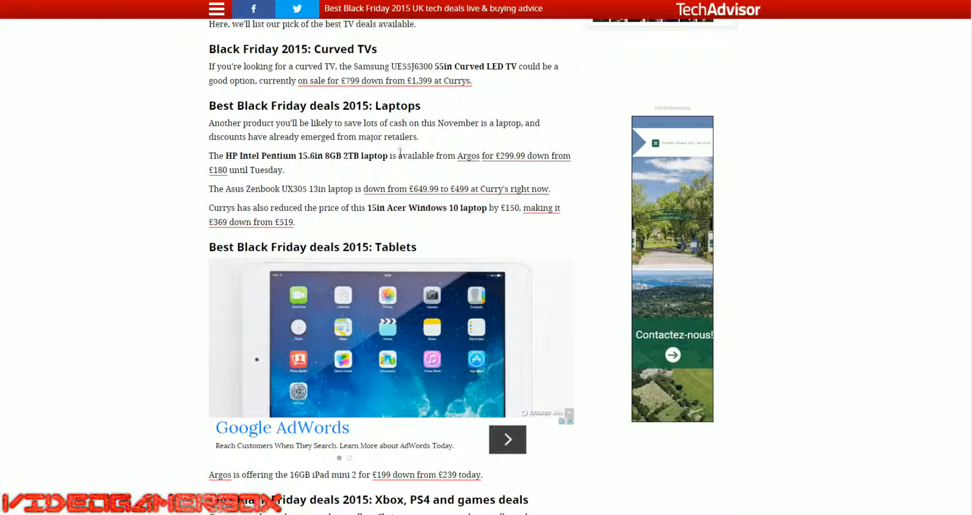
{"action": "mouse_move", "coordinate": [469, 172]}
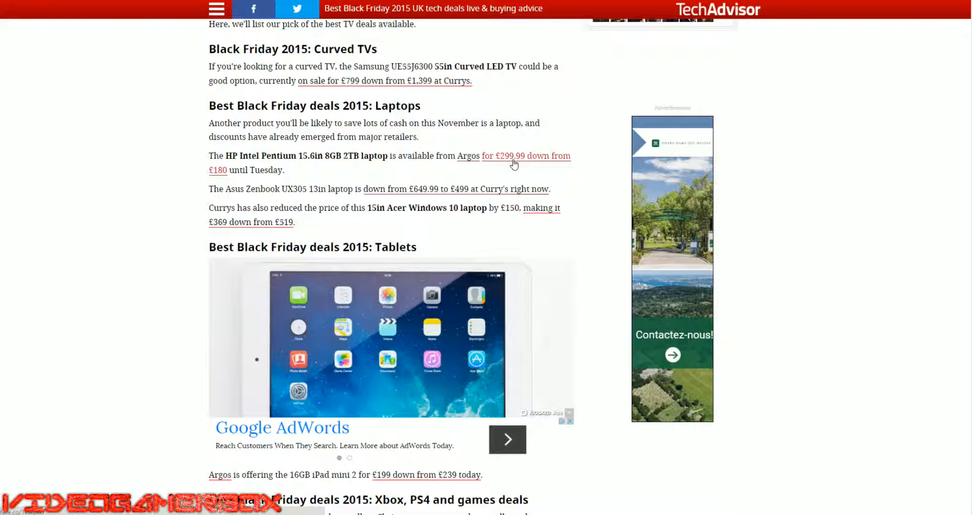
{"action": "scroll", "scroll_direction": "down", "scroll_amount": 3}
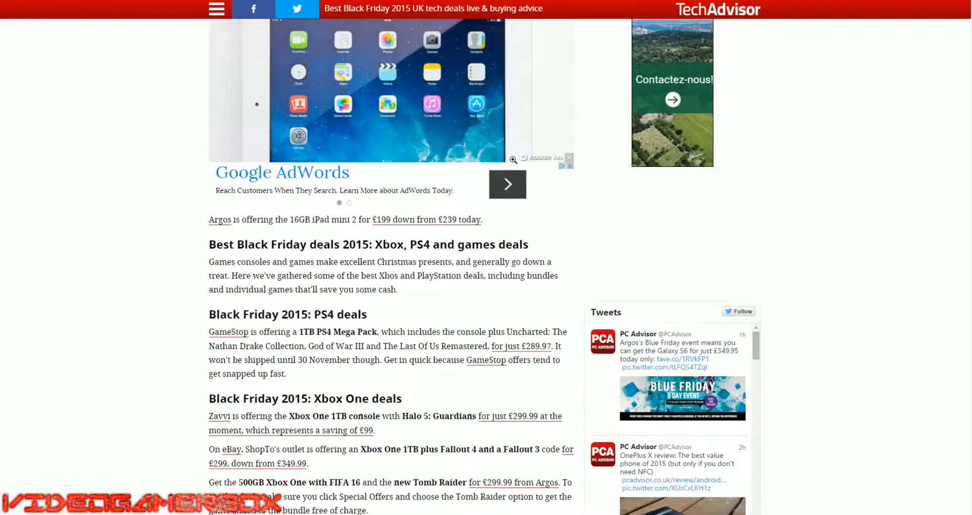
{"action": "scroll", "scroll_direction": "down", "scroll_amount": 3}
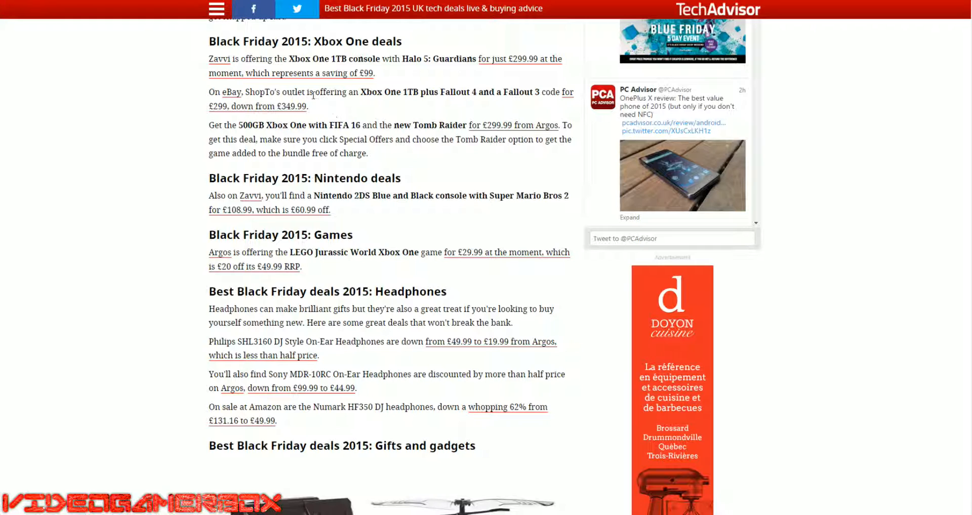
{"action": "scroll", "scroll_direction": "down", "scroll_amount": 3}
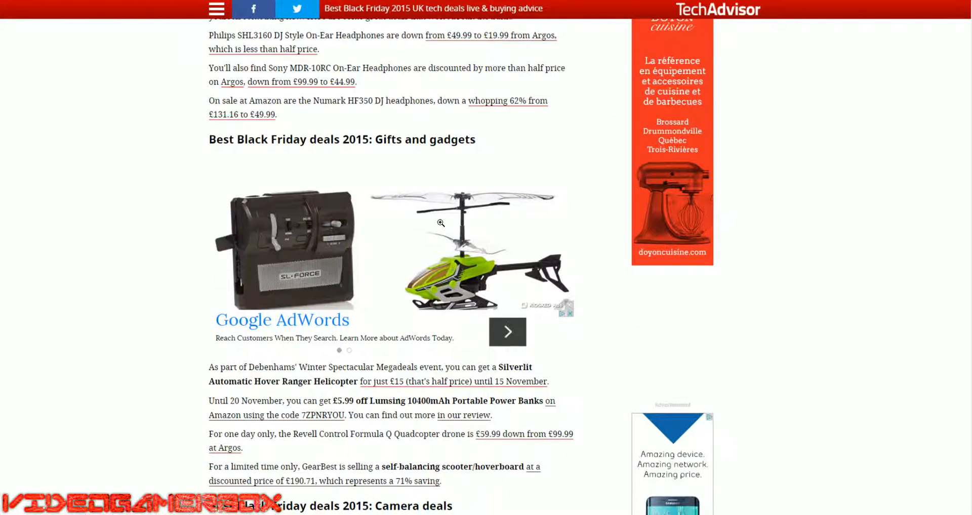
{"action": "scroll", "scroll_direction": "down", "scroll_amount": 3}
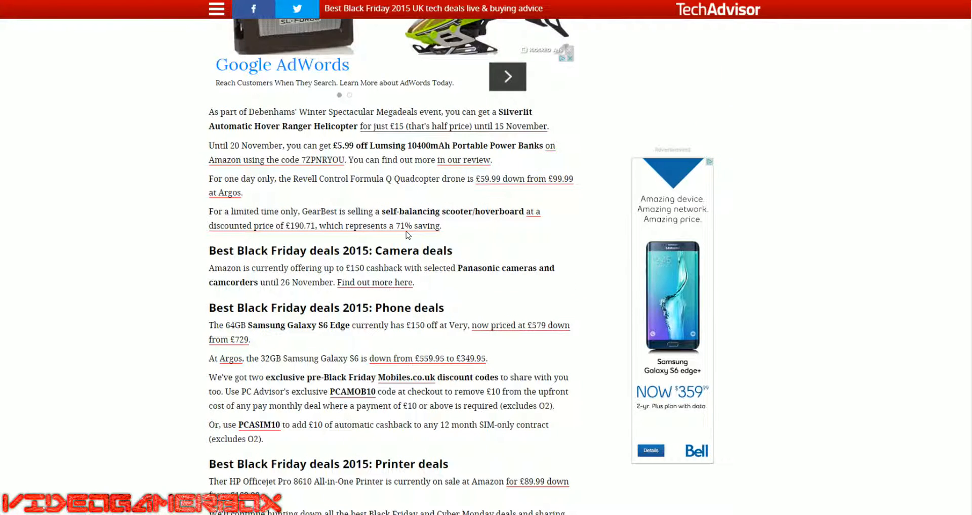
{"action": "scroll", "scroll_direction": "down", "scroll_amount": 3}
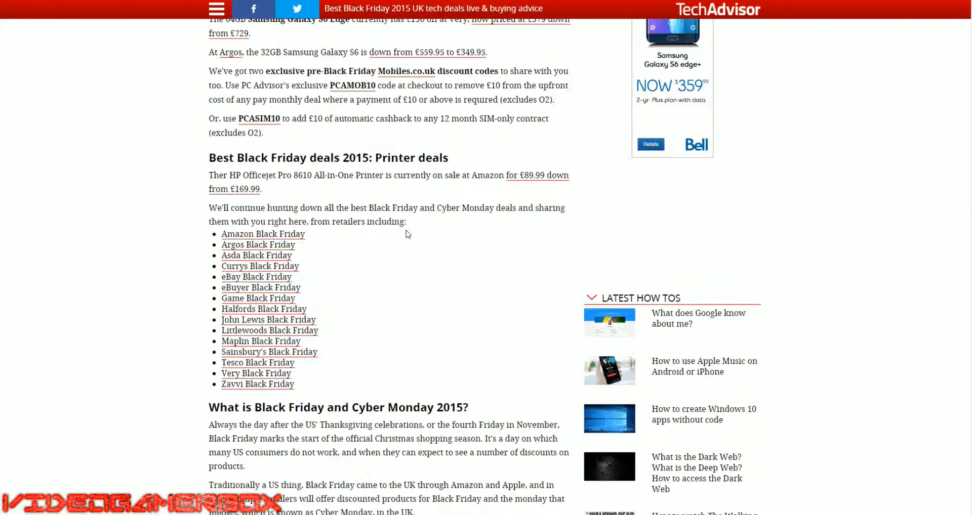
{"action": "scroll", "scroll_direction": "down", "scroll_amount": 3}
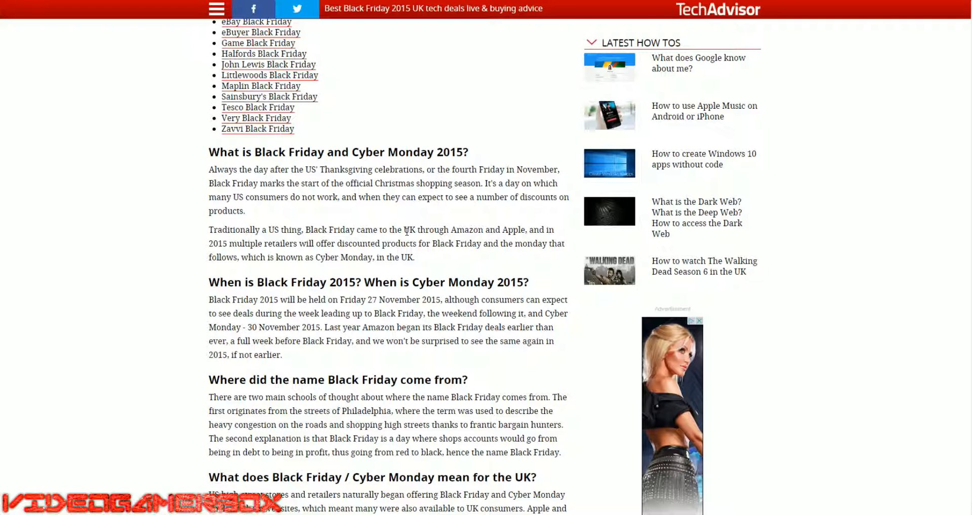
{"action": "scroll", "scroll_direction": "down", "scroll_amount": 3}
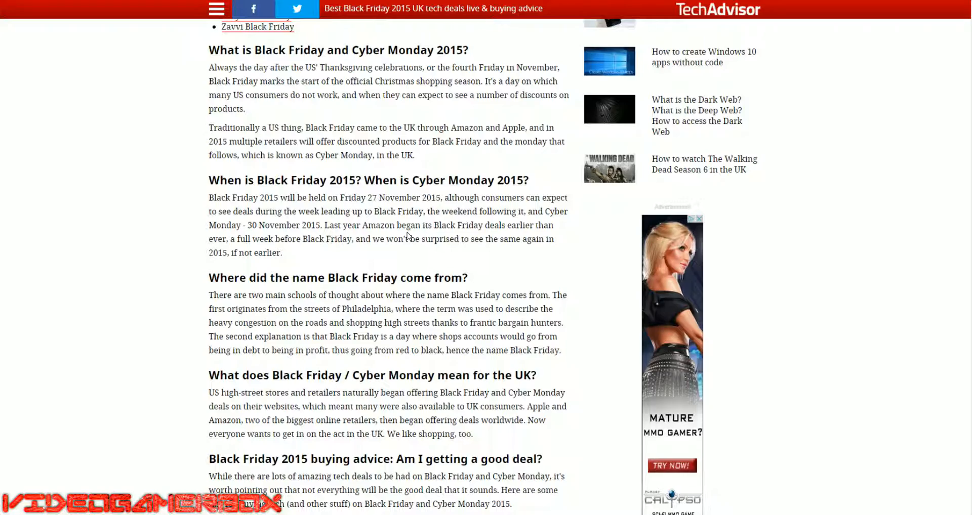
{"action": "scroll", "scroll_direction": "down", "scroll_amount": 3}
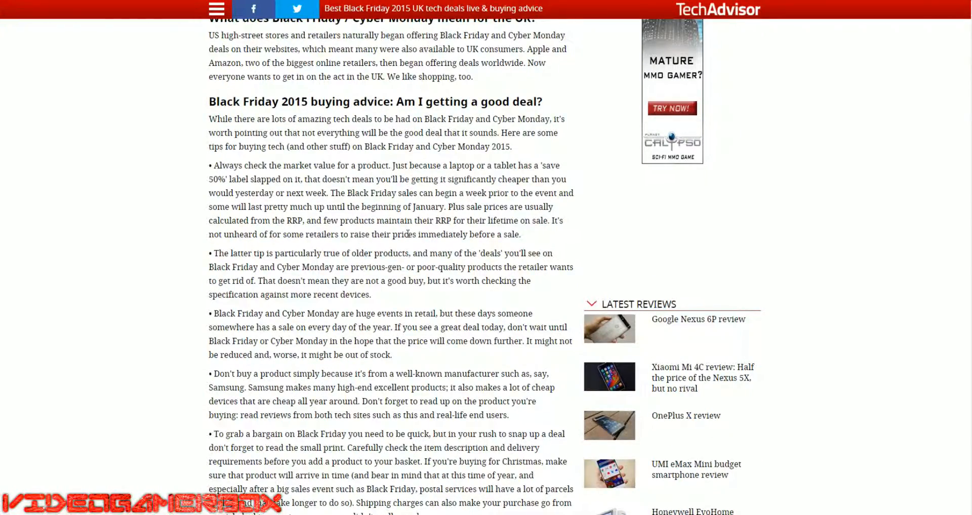
{"action": "scroll", "scroll_direction": "down", "scroll_amount": 3}
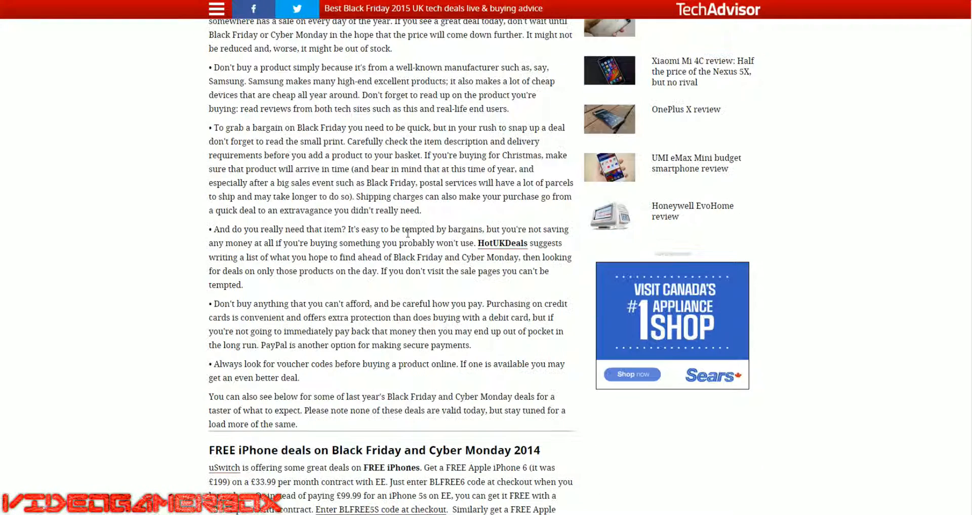